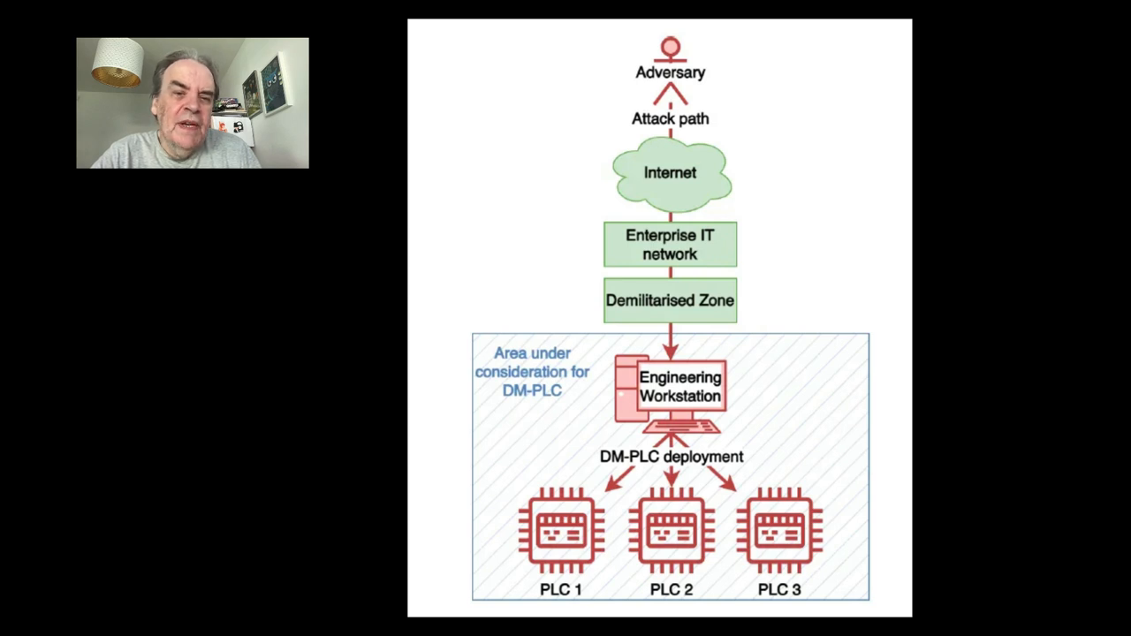
key("Right")
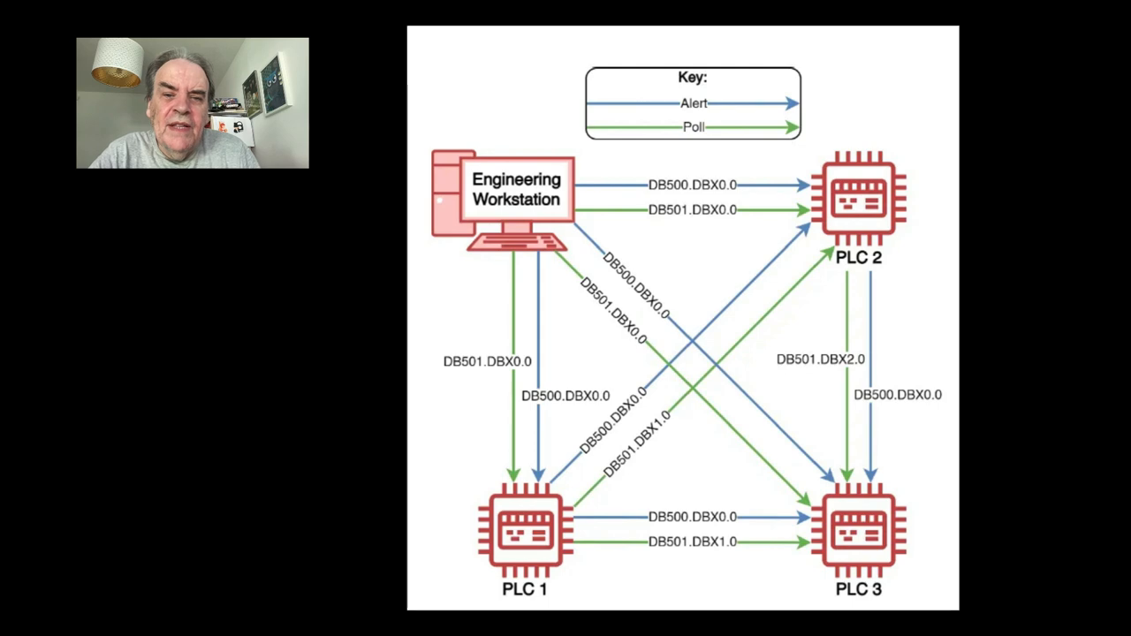
key("Right")
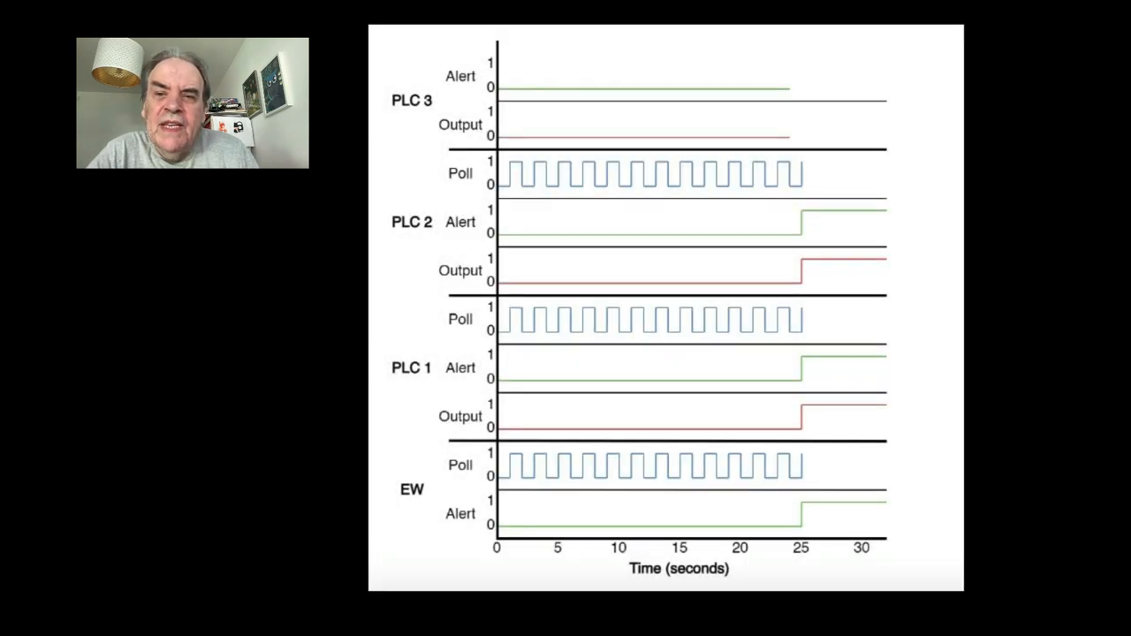